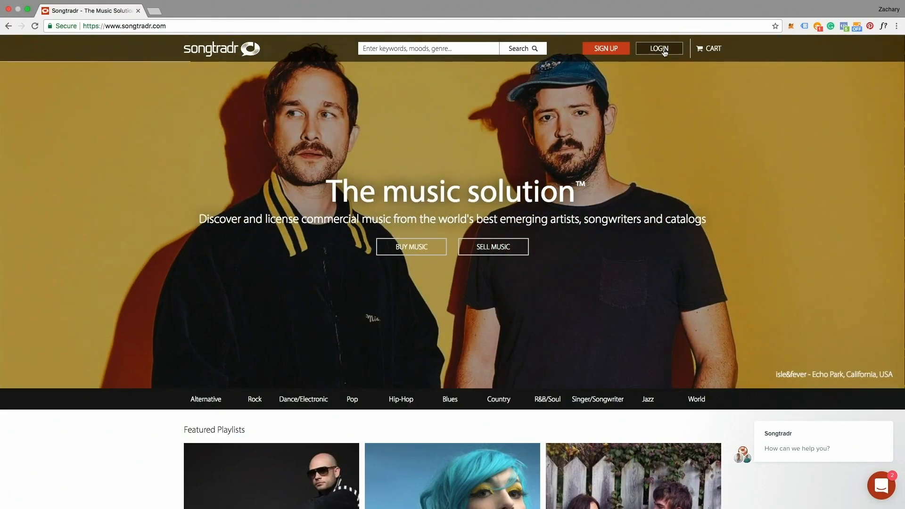
- Log in, start an additional audio file upload, and pick the instrumental WAV
click(659, 48)
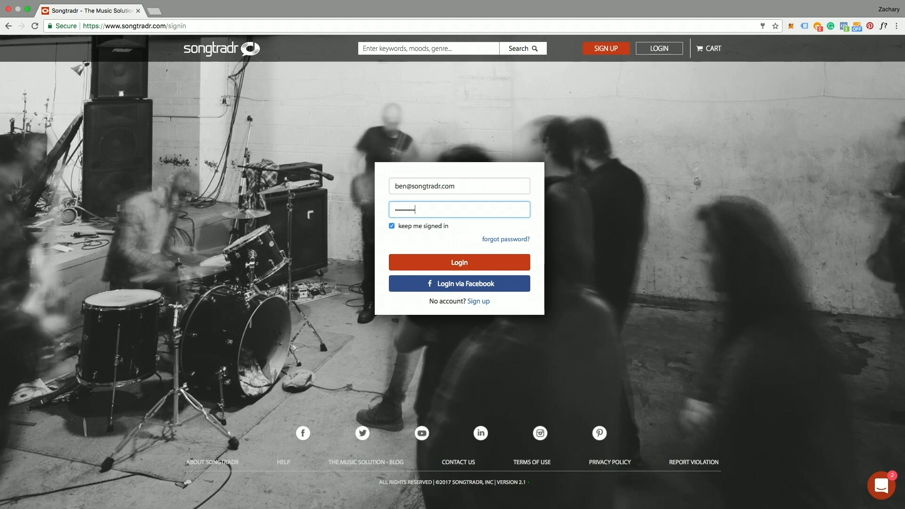
click(459, 262)
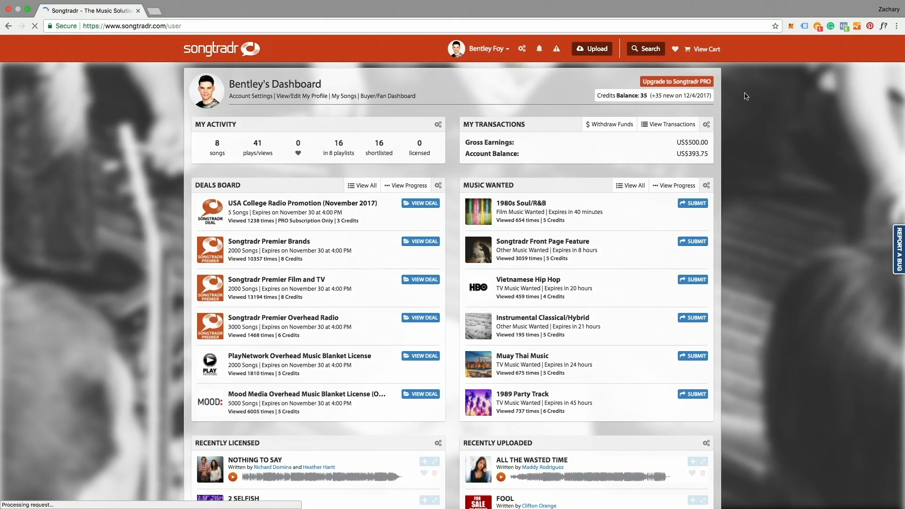
click(592, 49)
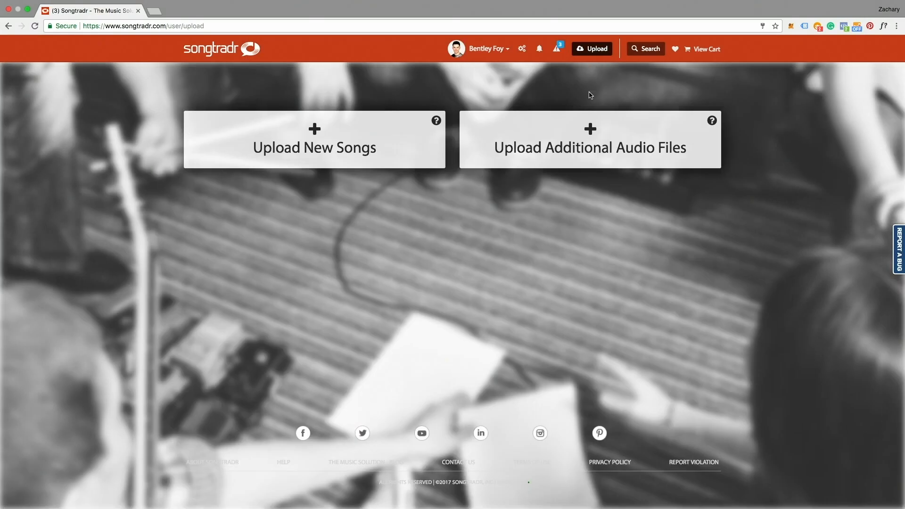
click(590, 138)
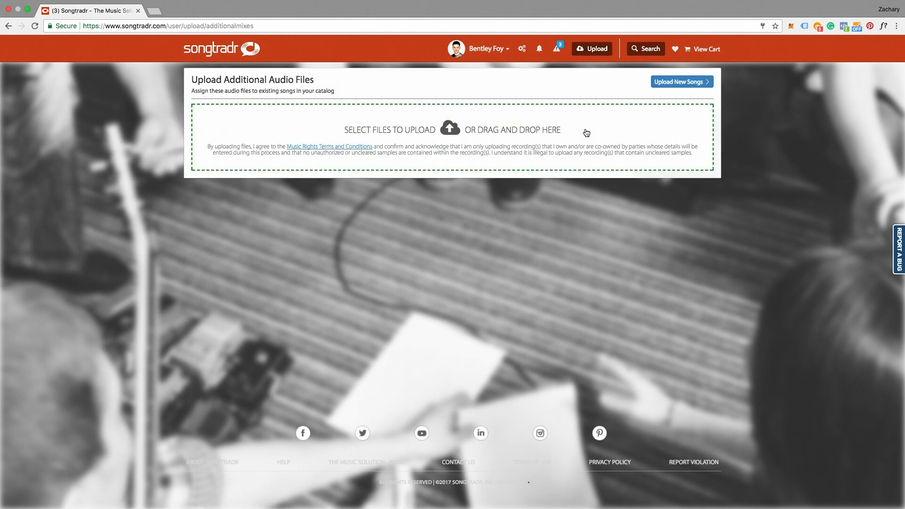
click(387, 129)
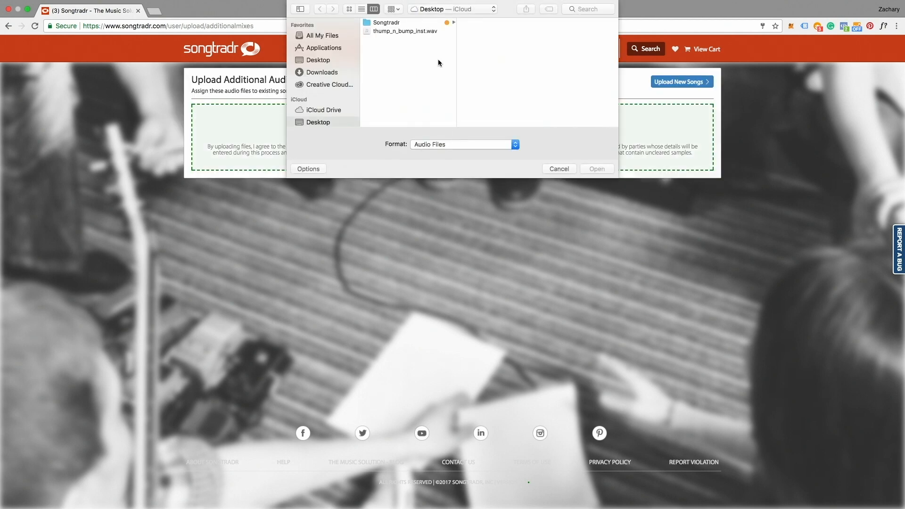
click(597, 169)
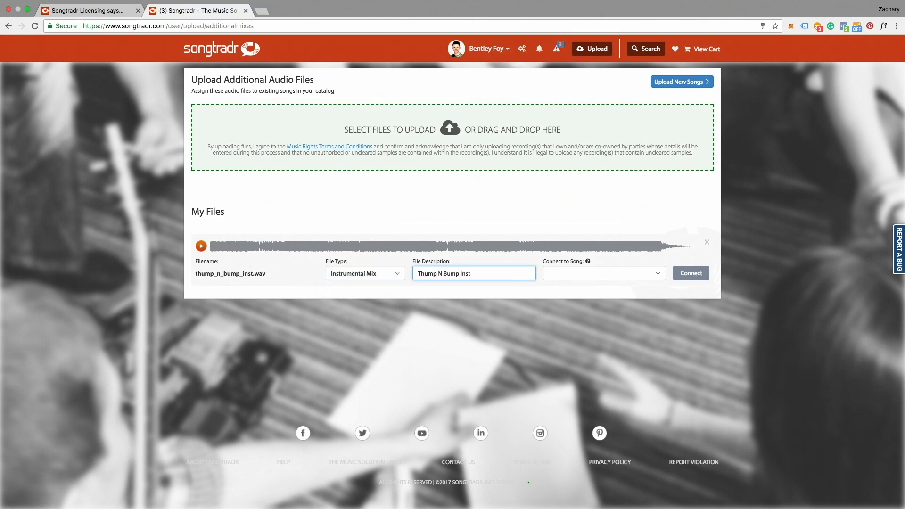
- Connect the instrumental WAV to the song Thump N Bump
click(690, 273)
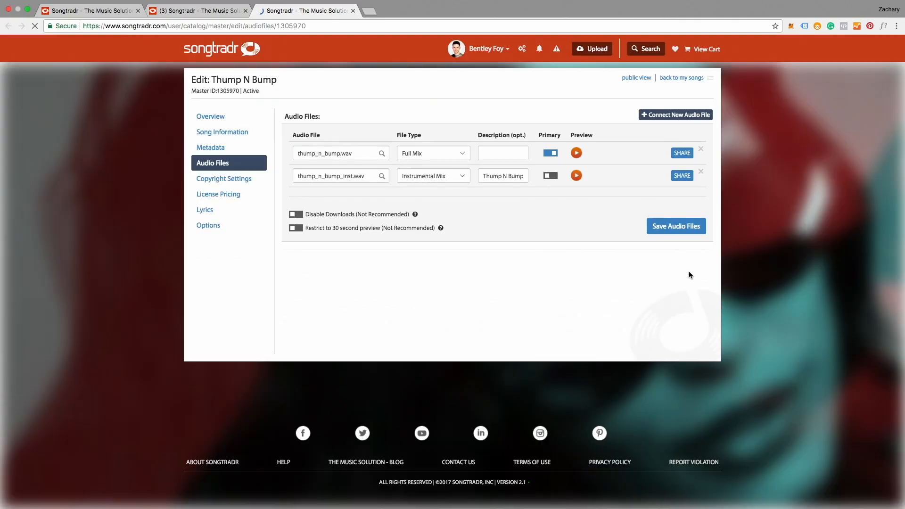